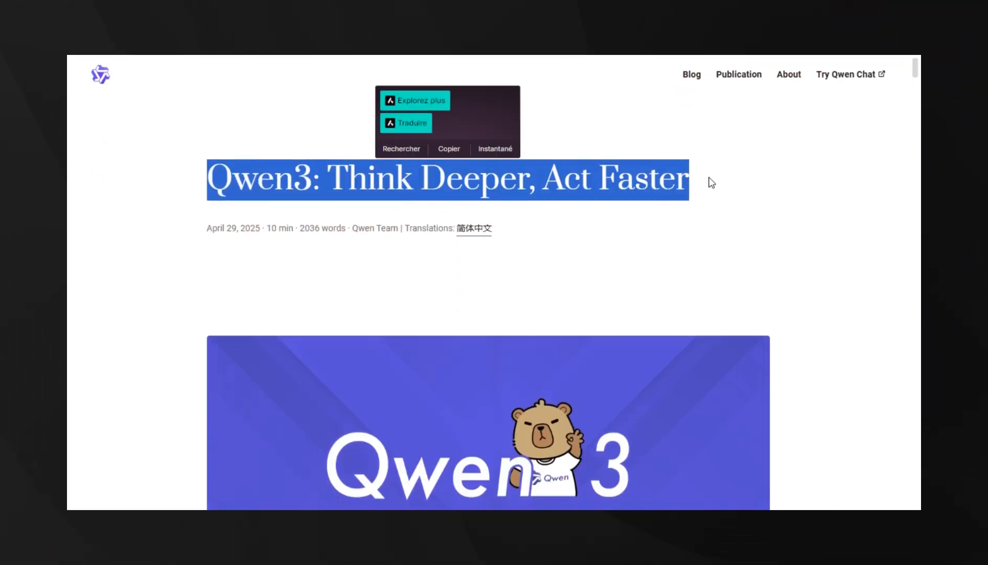
# Scroll the Qwen3 post past the banner and links to the Introduction and benchmark table.
pyautogui.scroll(-3)
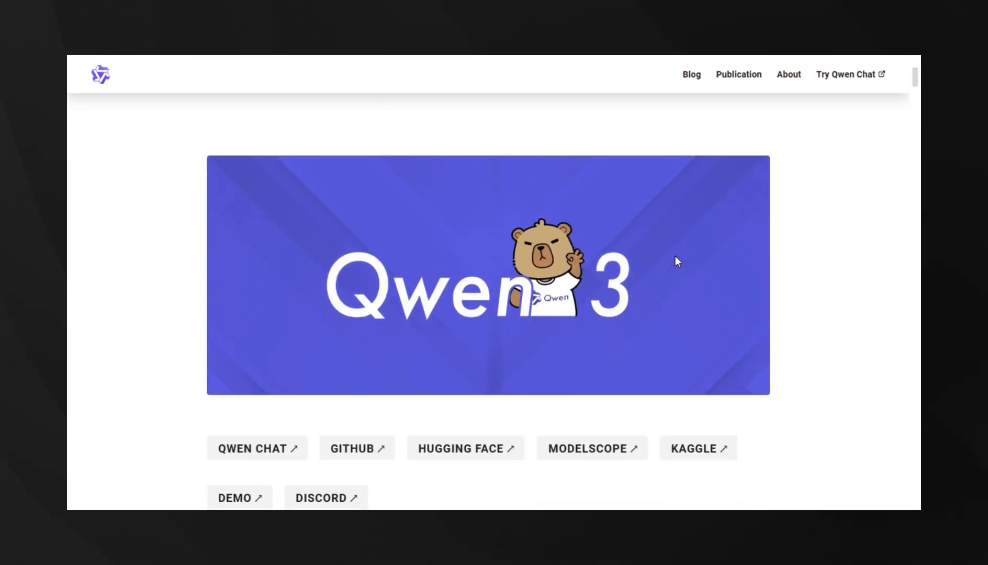
pyautogui.scroll(-3)
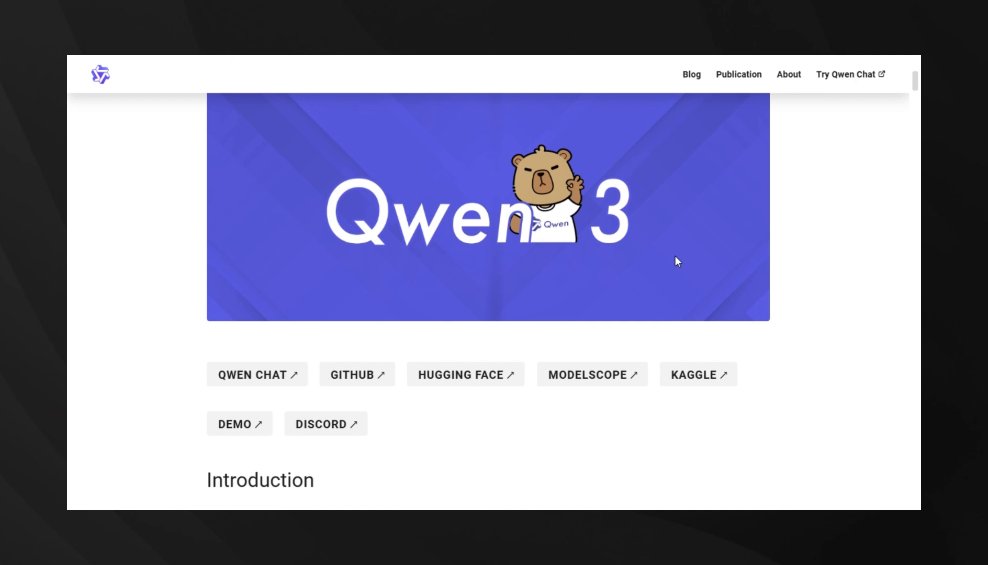
pyautogui.scroll(-3)
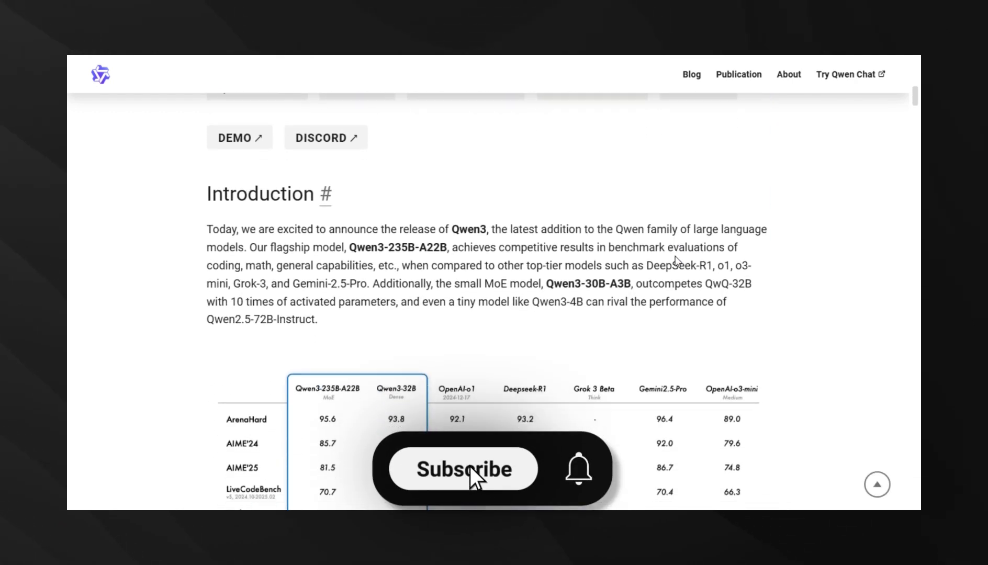
pyautogui.click(463, 468)
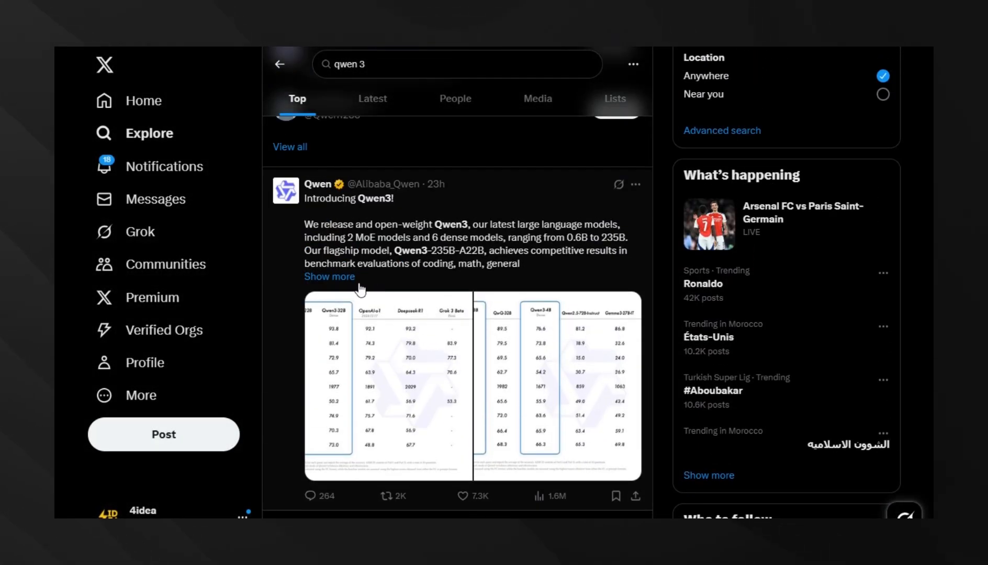
# Expand Qwen's announcement post with 'Show more' and read through its full text.
pyautogui.click(328, 276)
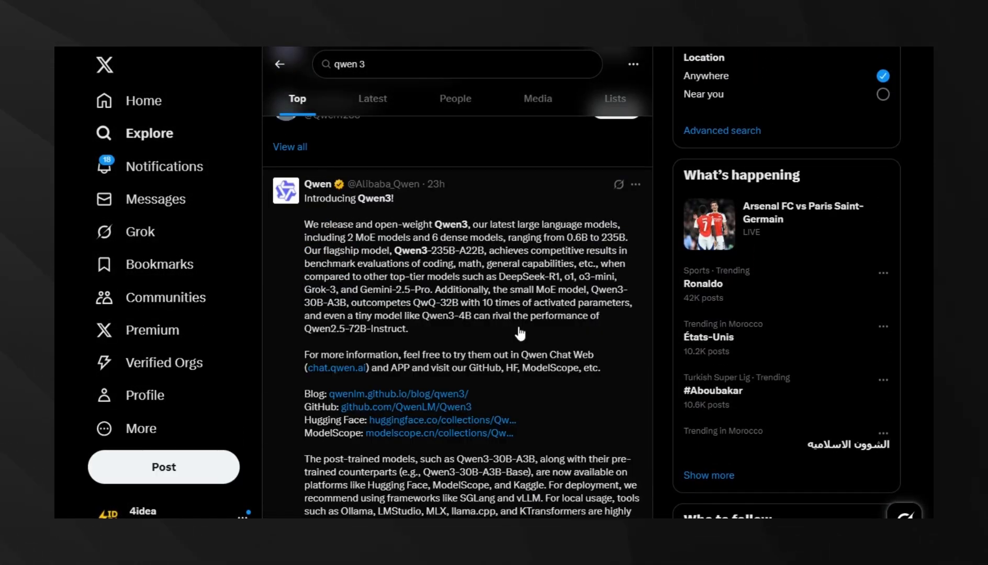
pyautogui.scroll(-3)
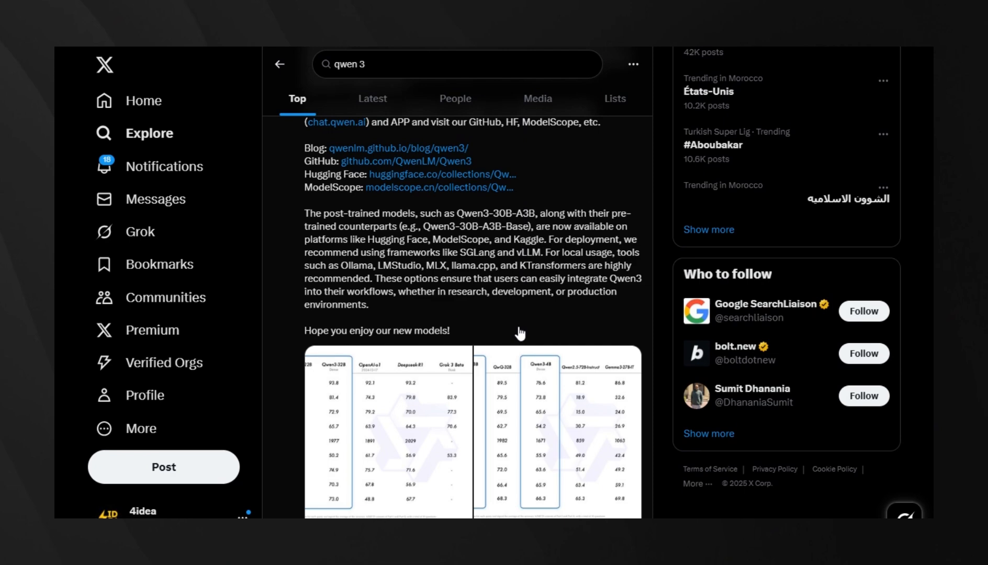
pyautogui.click(522, 428)
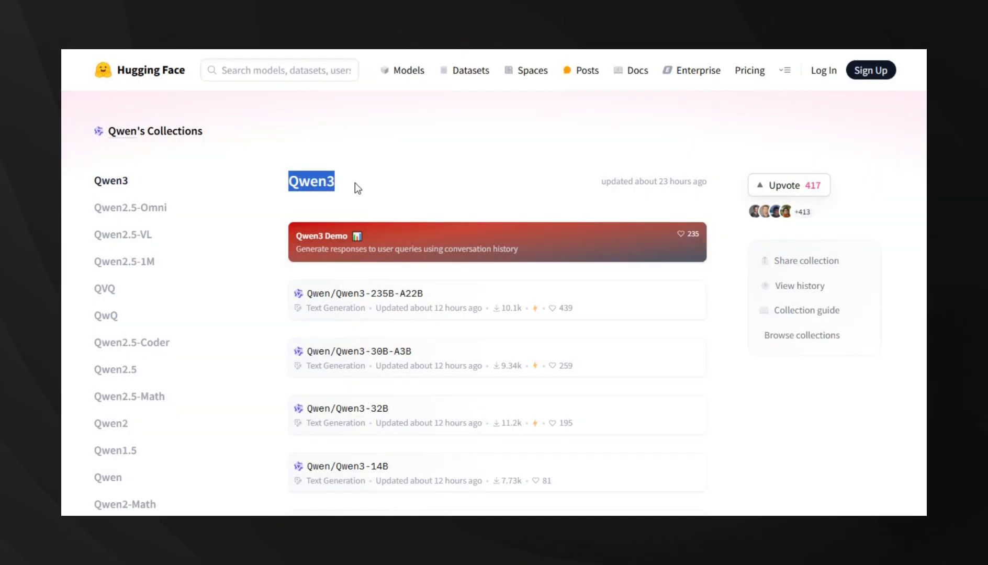
# Scroll the Qwen3 collection's model cards from the largest models down to the FP8 and Base variants.
pyautogui.scroll(-3)
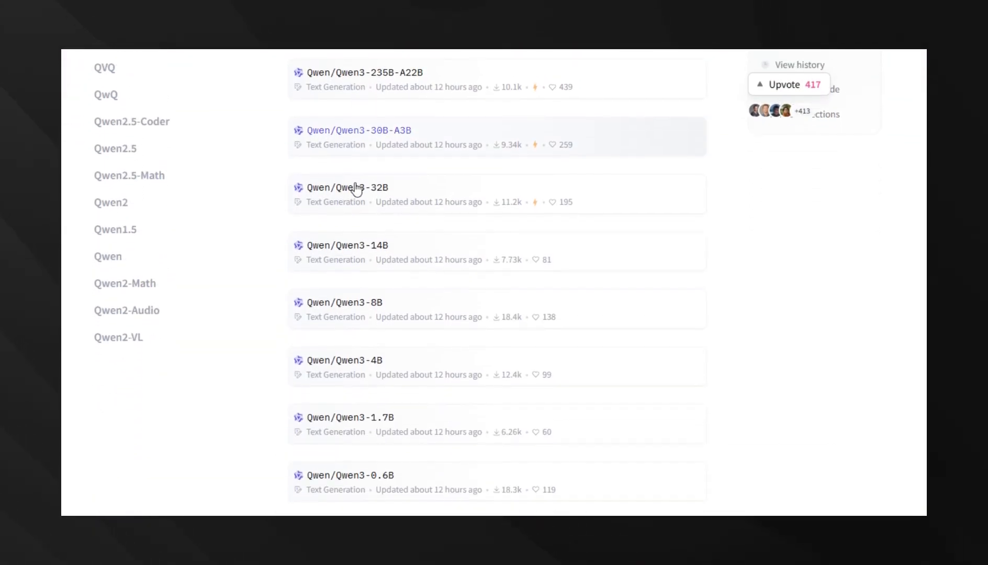
pyautogui.scroll(-3)
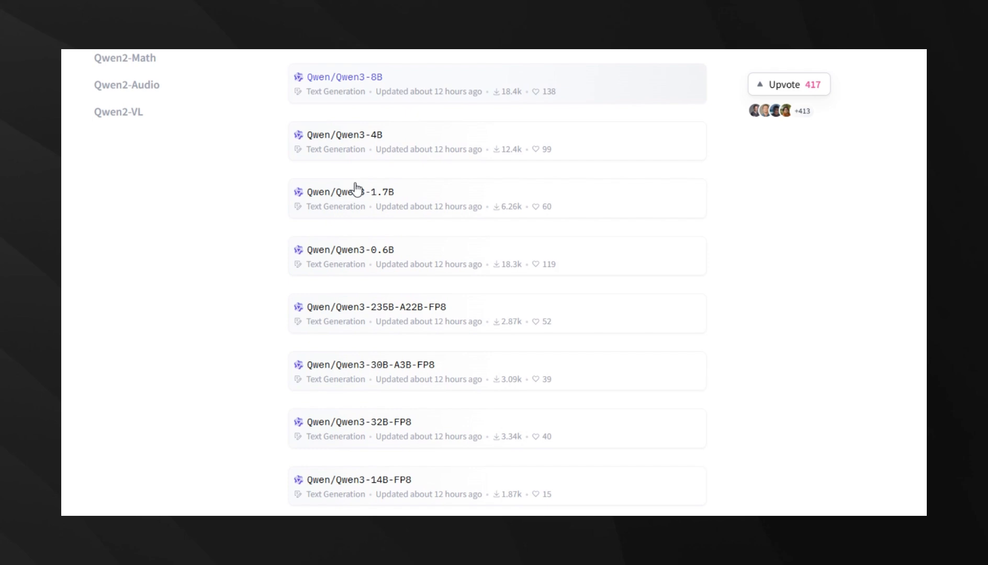
pyautogui.scroll(-3)
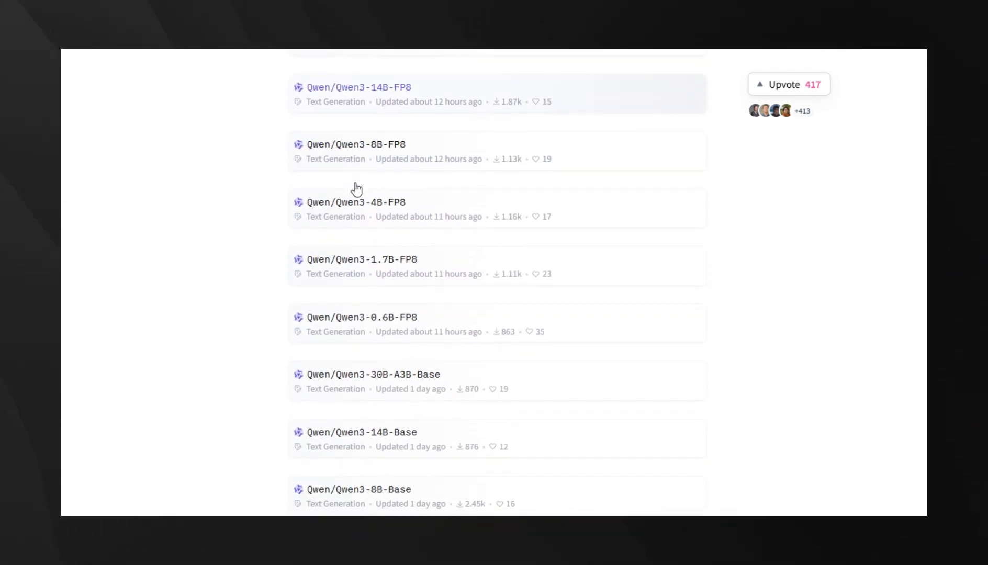
pyautogui.scroll(-3)
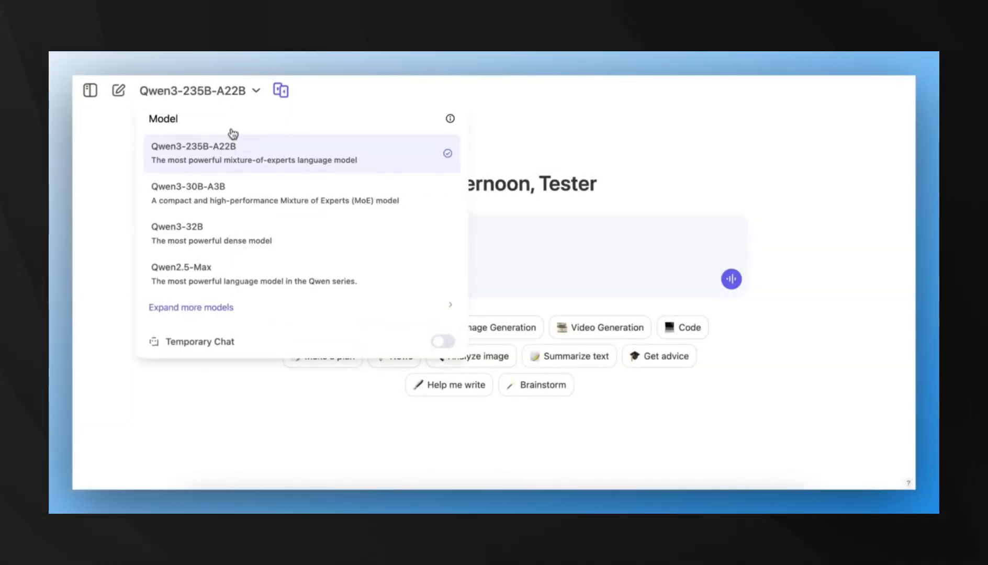
# Choose Qwen3-235B-A22B from the model dropdown and close the list.
pyautogui.click(216, 153)
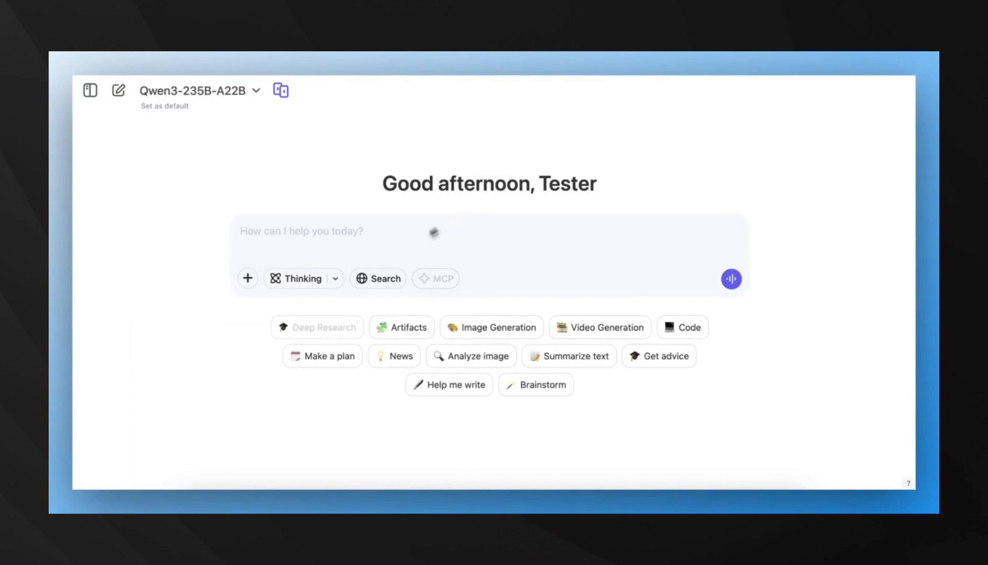
pyautogui.click(298, 279)
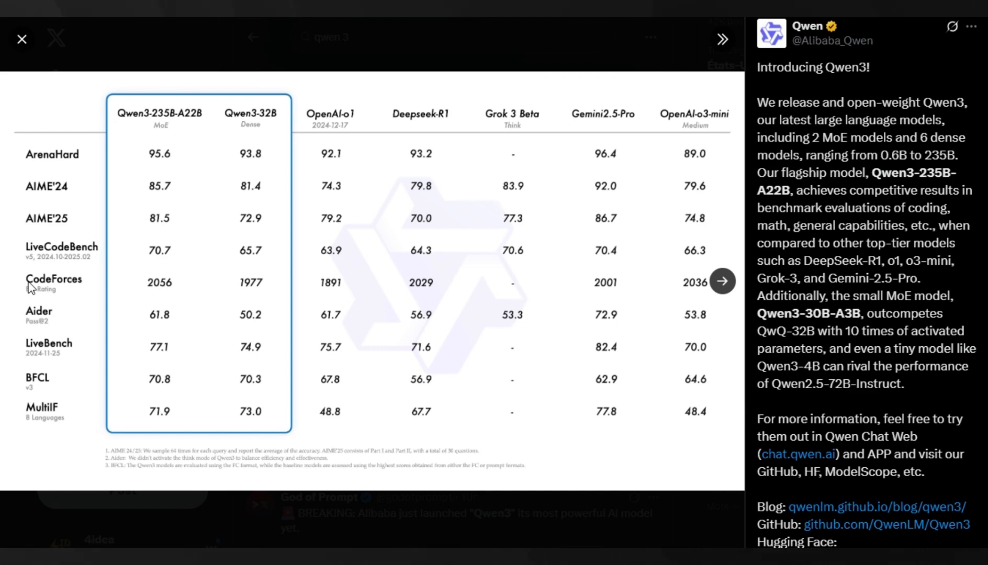
pyautogui.moveTo(22, 38)
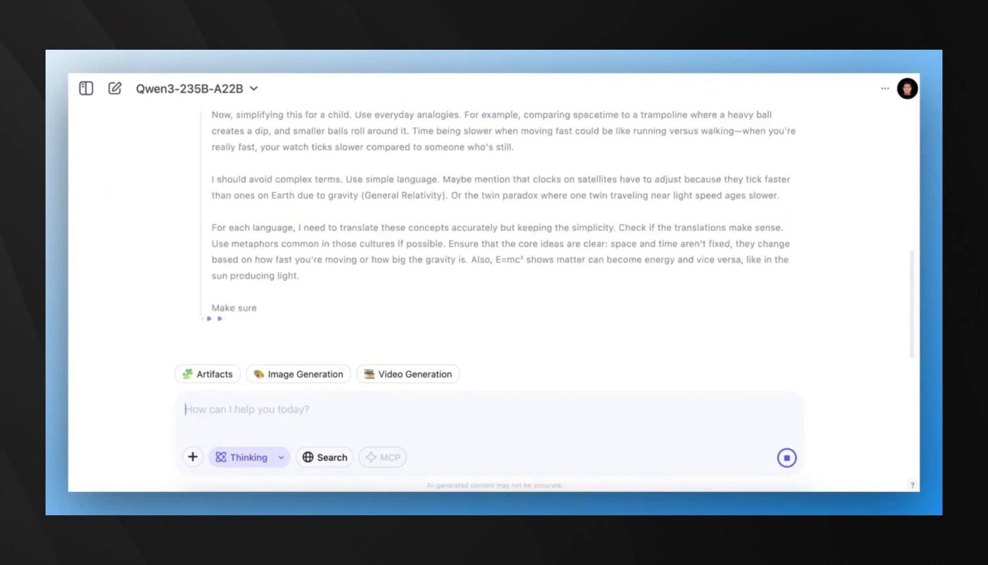
# Scroll the streaming reply past the thinking block to the Arabic, French and Hindi relativity explanations.
pyautogui.scroll(-3)
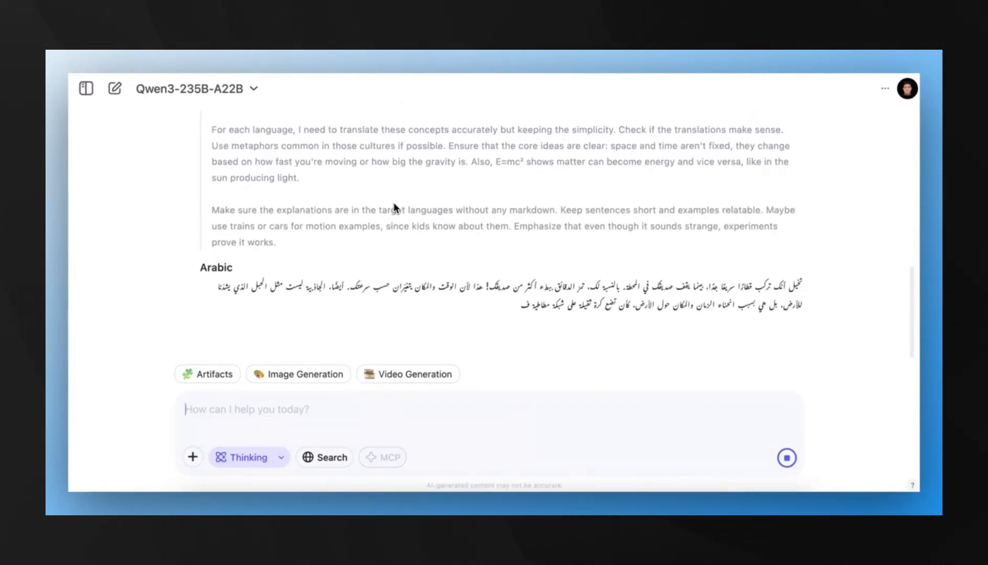
pyautogui.scroll(-3)
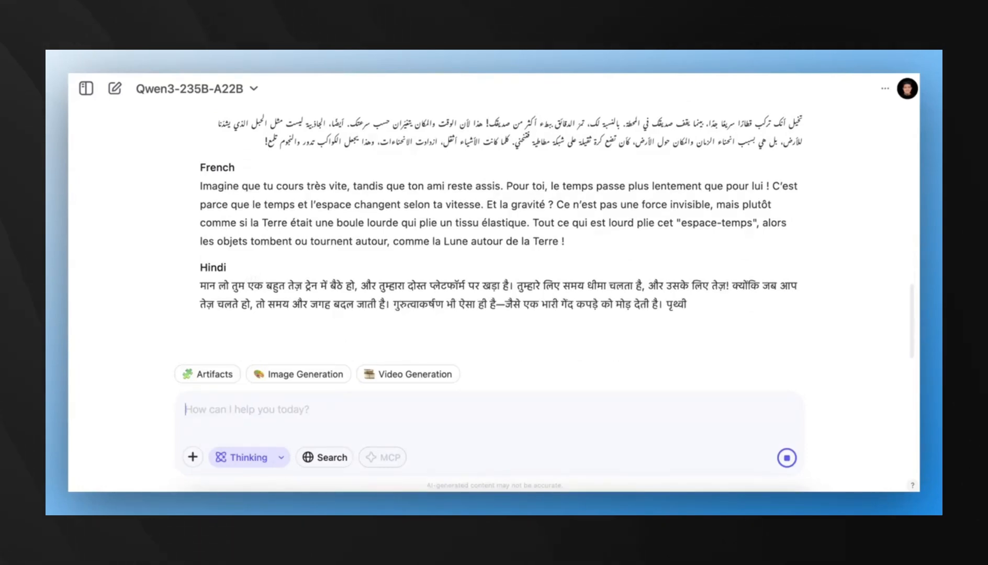
pyautogui.scroll(-3)
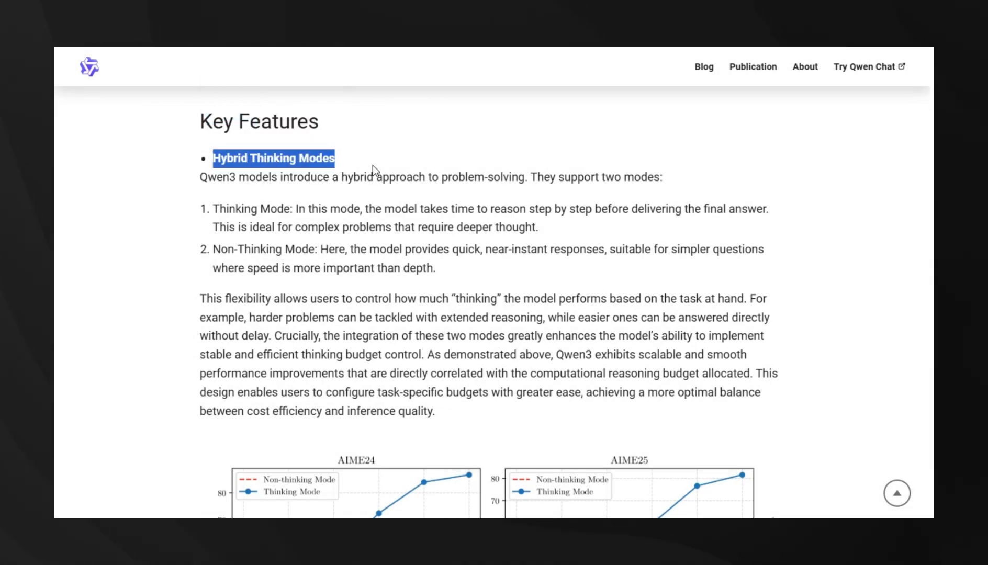
# Scroll to Key Features and highlight the Thinking Mode and Non-Thinking Mode terms while reading them.
pyautogui.scroll(-3)
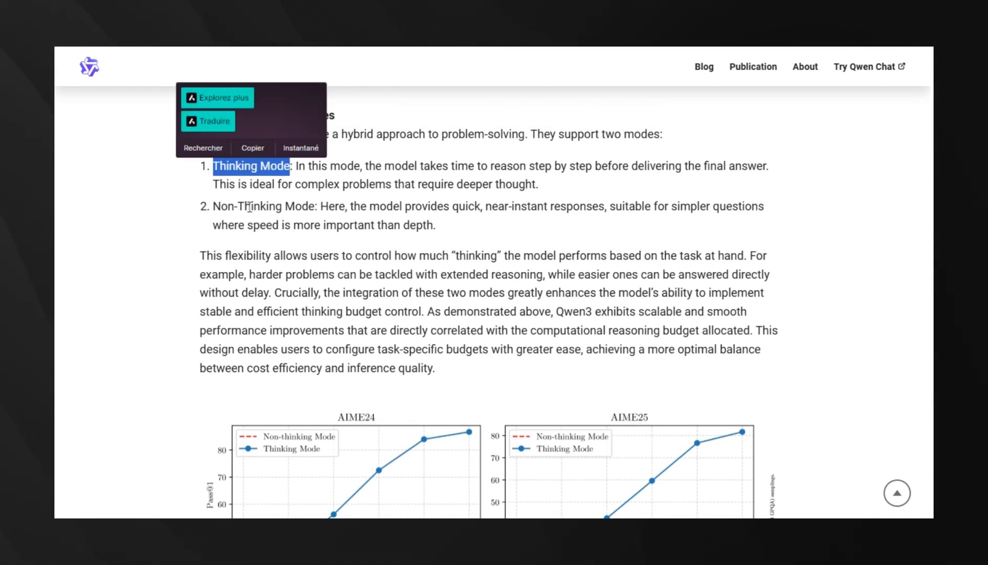
pyautogui.doubleClick(264, 206)
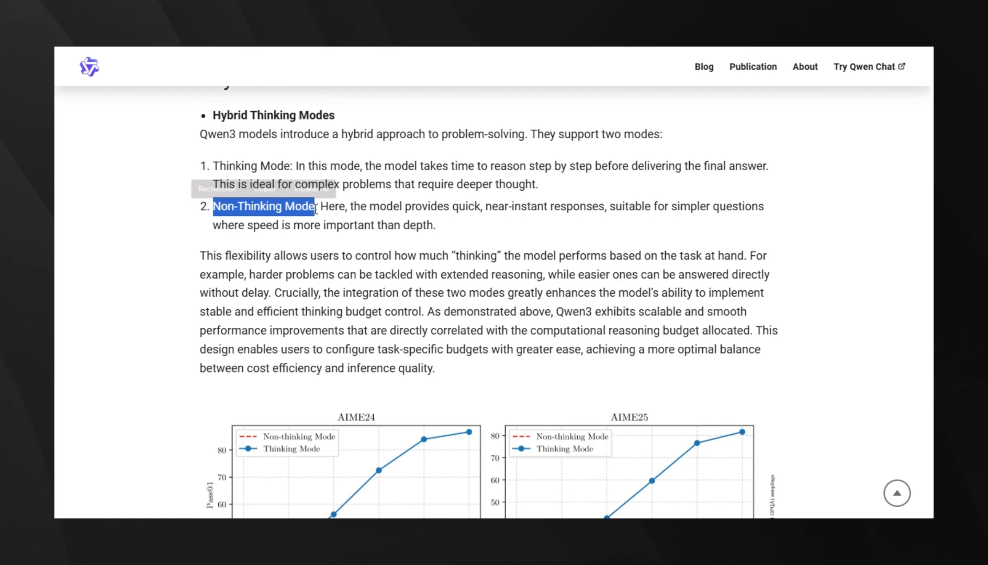
pyautogui.click(337, 241)
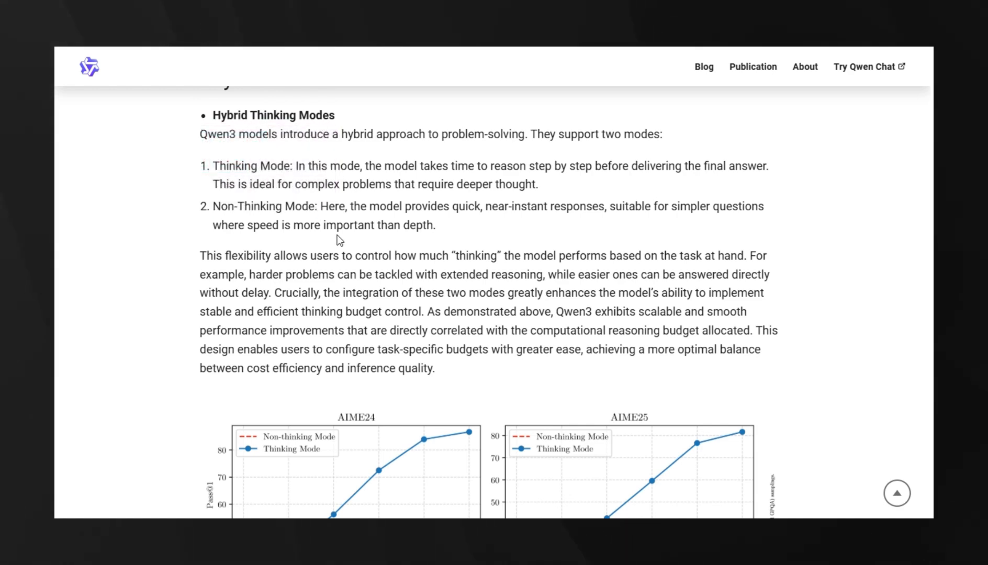
pyautogui.scroll(-3)
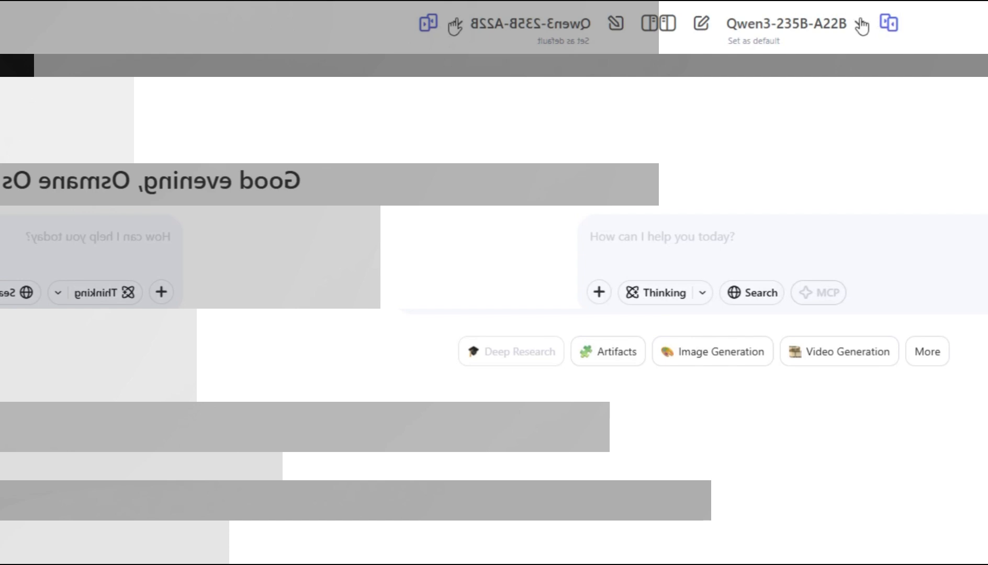
# Enter the Alice, Bob and Charlie apple word problem in a new chat with Thinking enabled.
pyautogui.click(134, 24)
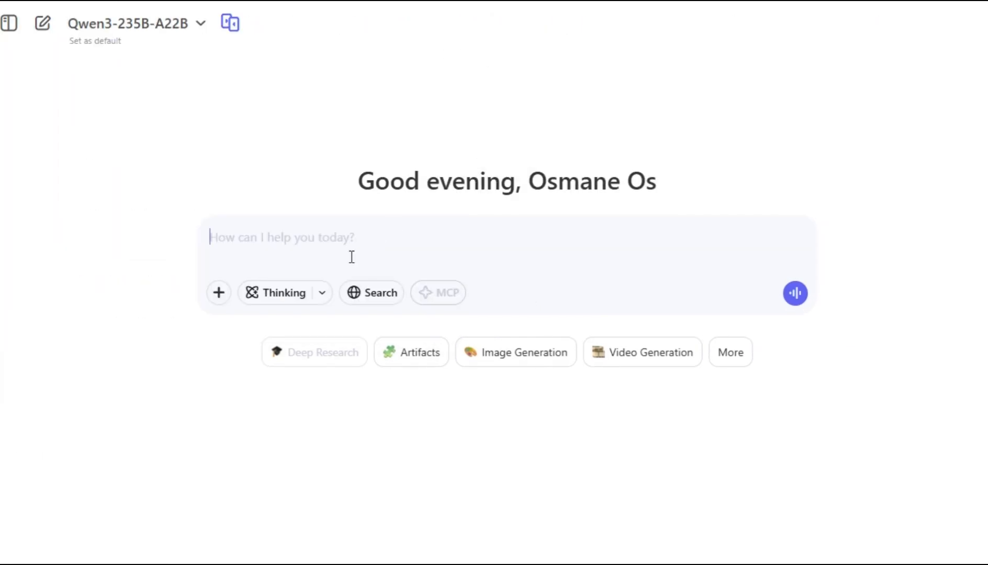
pyautogui.write('Alice has three times as many apples as Bob. Bob gives 4 apples to Charlie. Now Alice gives 5 apples to Charlie. If Charlie now has 17 apples, how many apples did Alice and Bob originally have?')
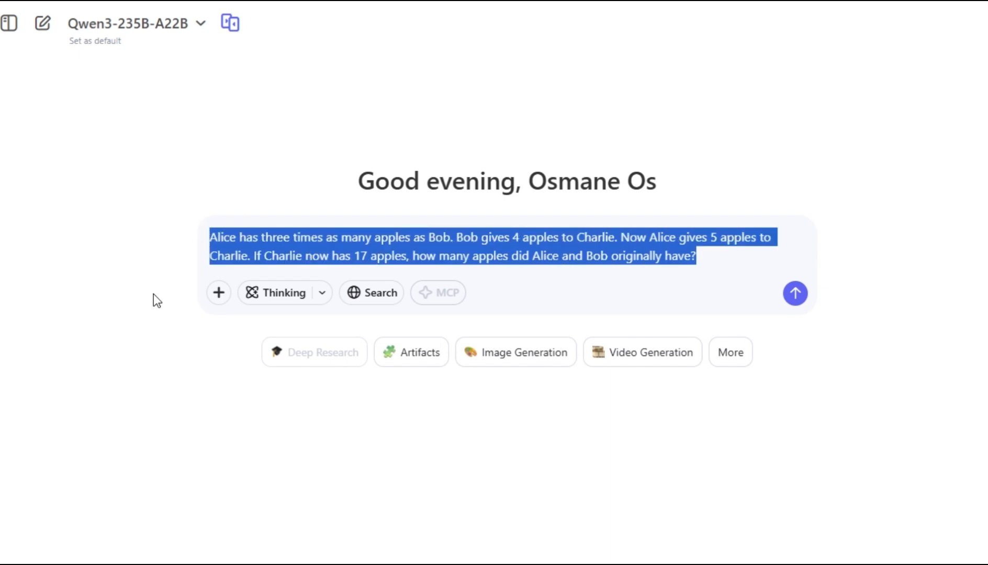
pyautogui.click(321, 292)
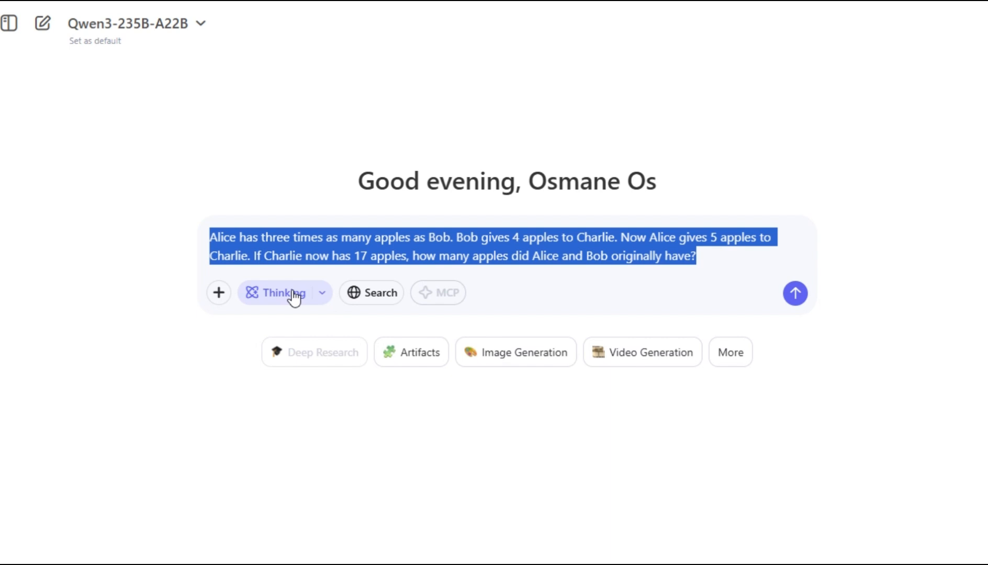
pyautogui.click(703, 256)
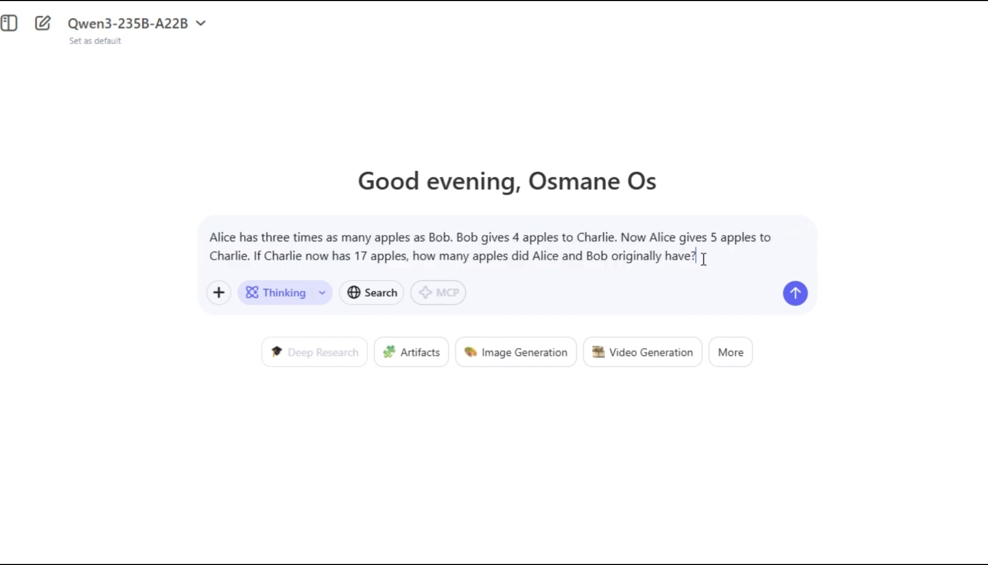
pyautogui.click(796, 293)
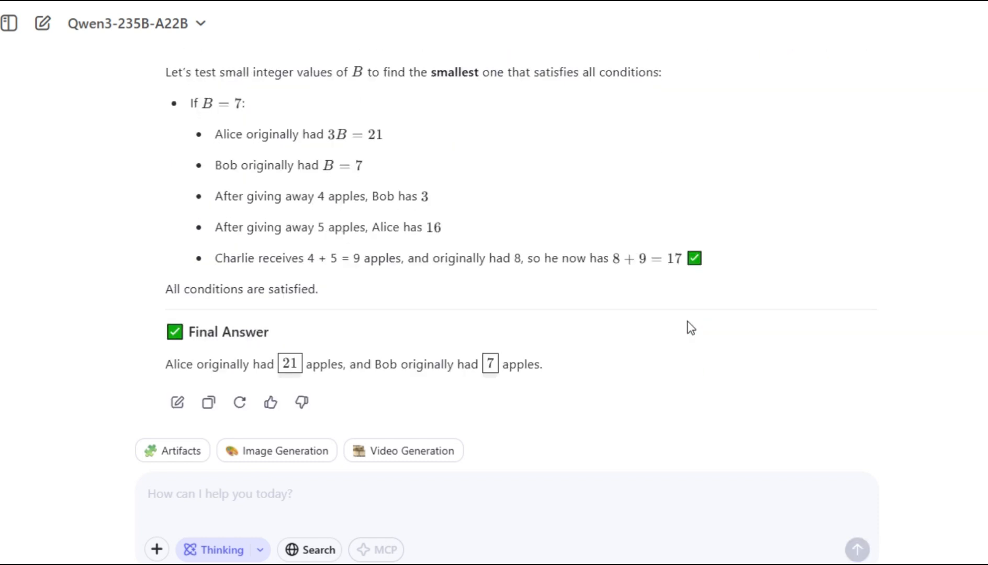
pyautogui.scroll(3)
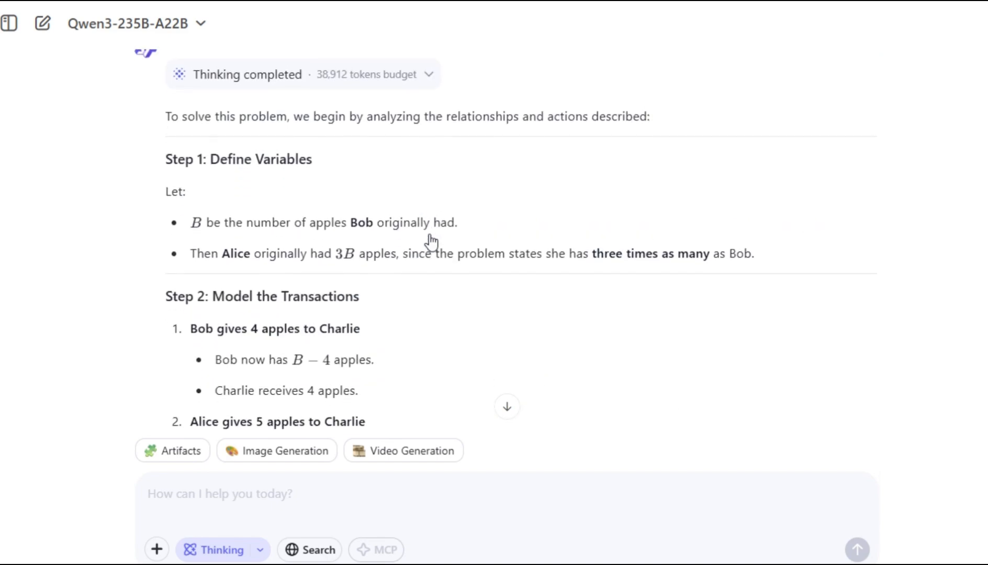
pyautogui.scroll(-3)
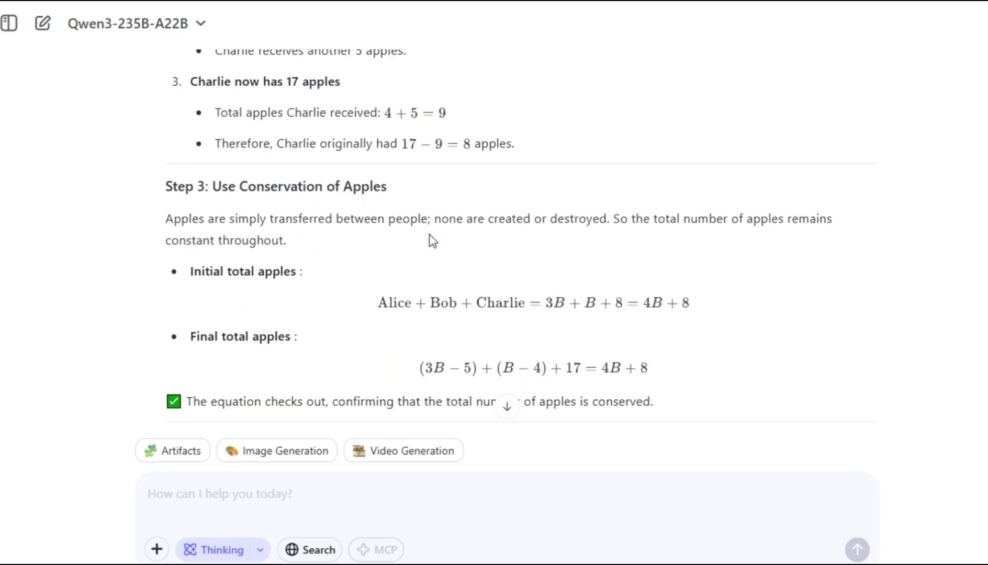
pyautogui.scroll(-3)
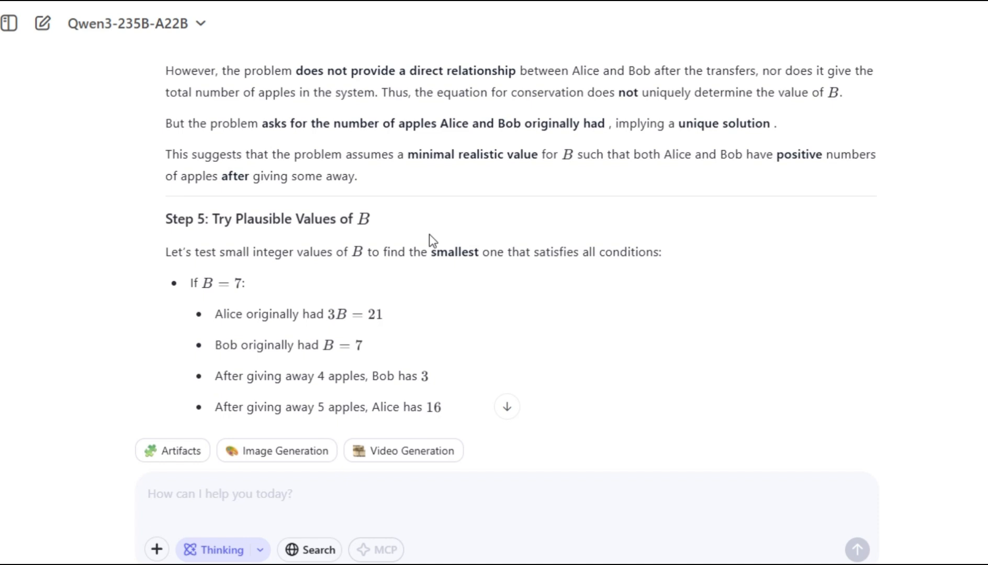
pyautogui.scroll(-3)
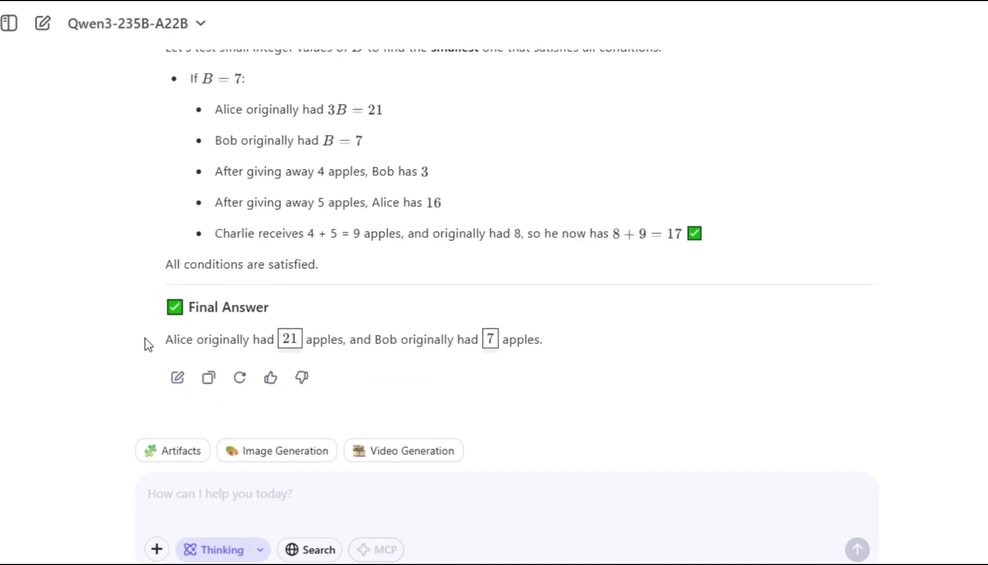
pyautogui.moveTo(577, 344)
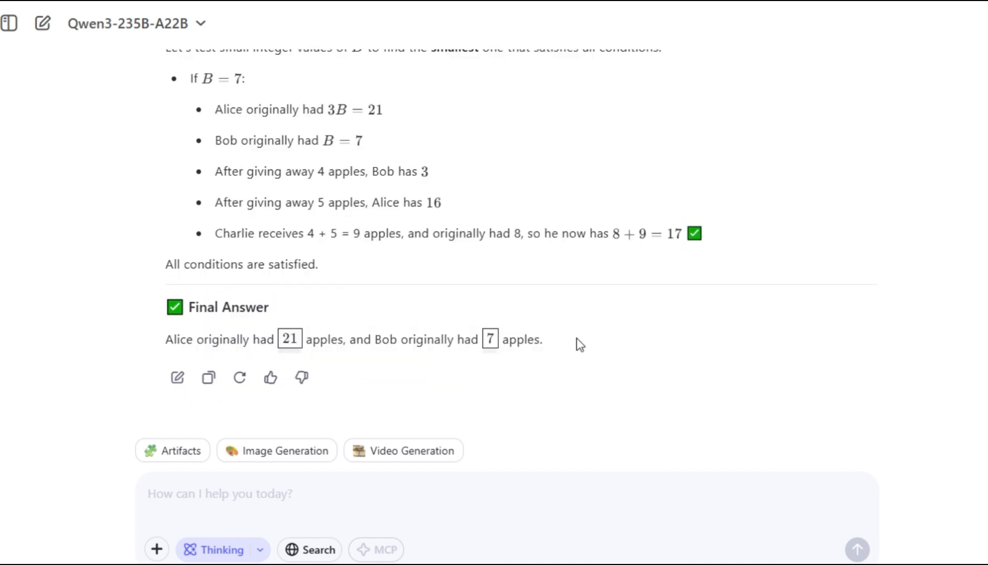
pyautogui.moveTo(166, 339); pyautogui.dragTo(542, 339)
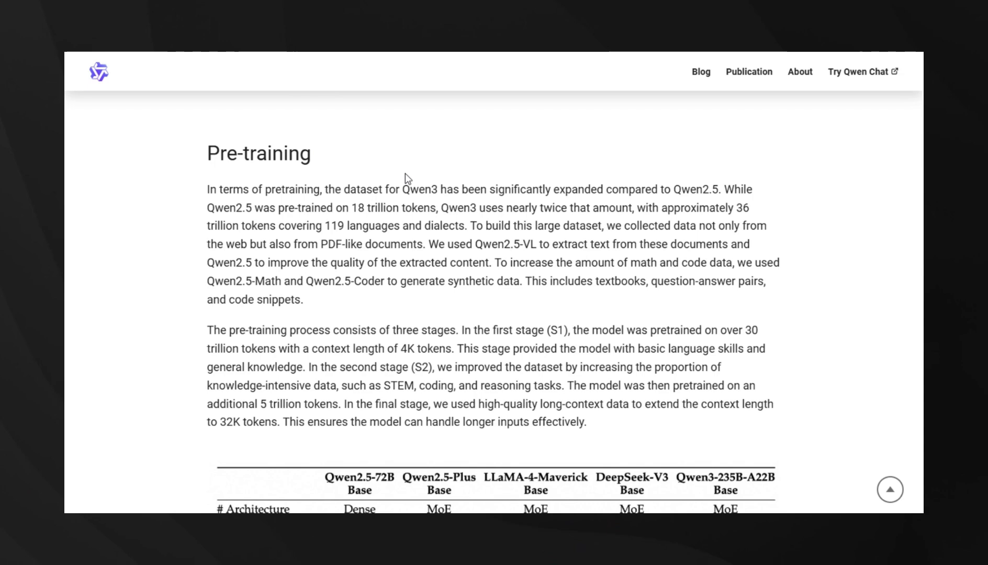
# Scroll from the Pre-training section through the base-model benchmark table to the Post-training pipeline diagram.
pyautogui.scroll(-3)
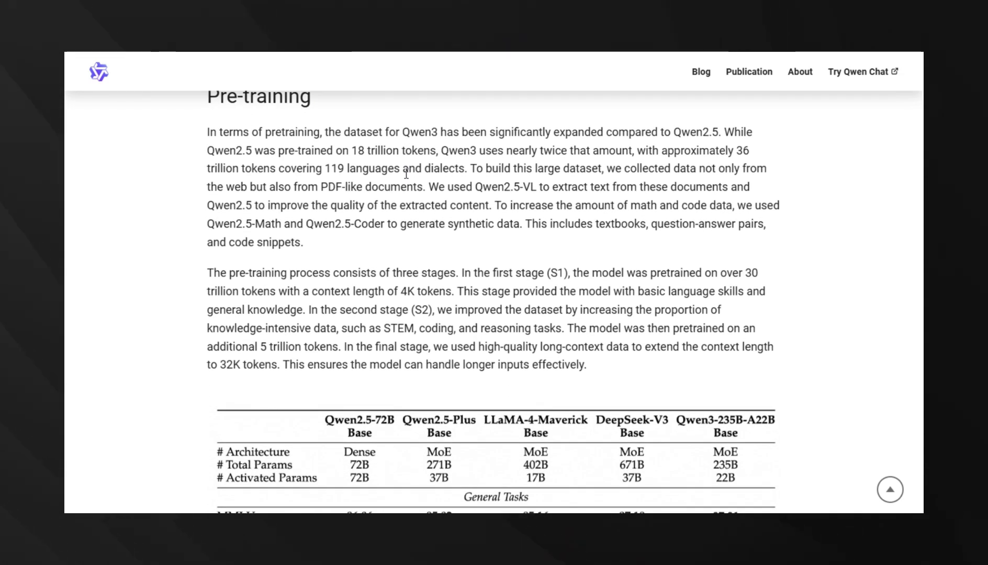
pyautogui.moveTo(325, 269)
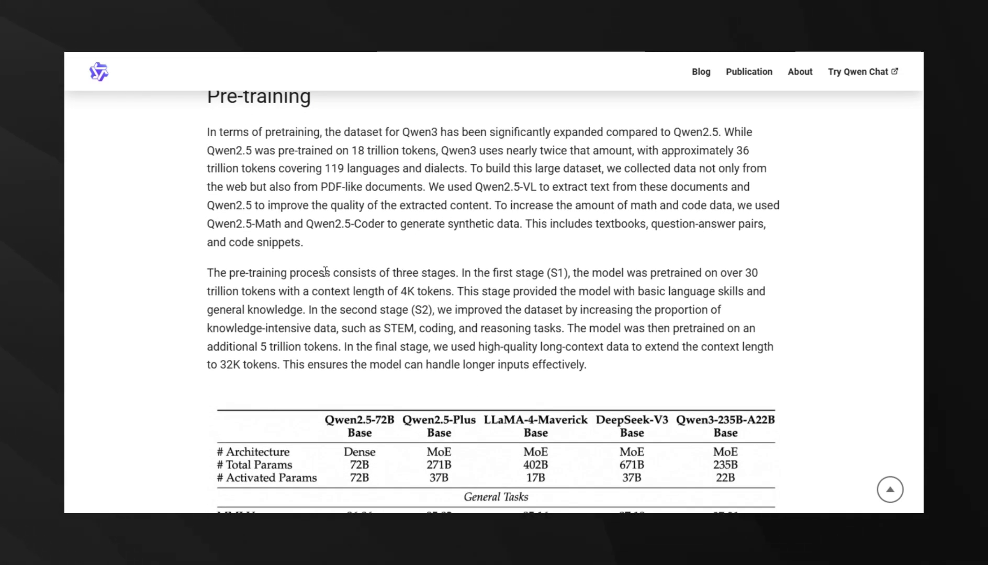
pyautogui.scroll(-3)
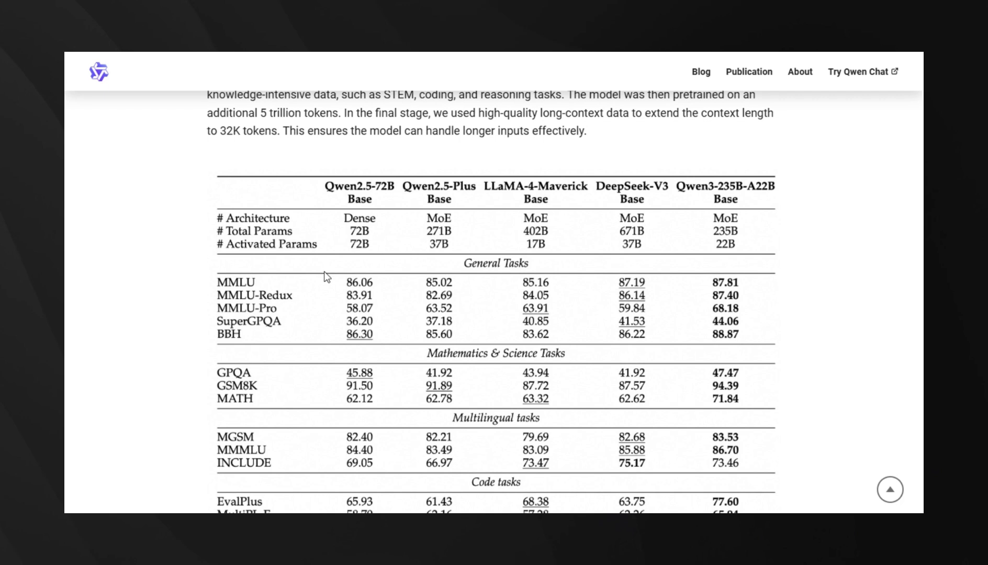
pyautogui.scroll(-3)
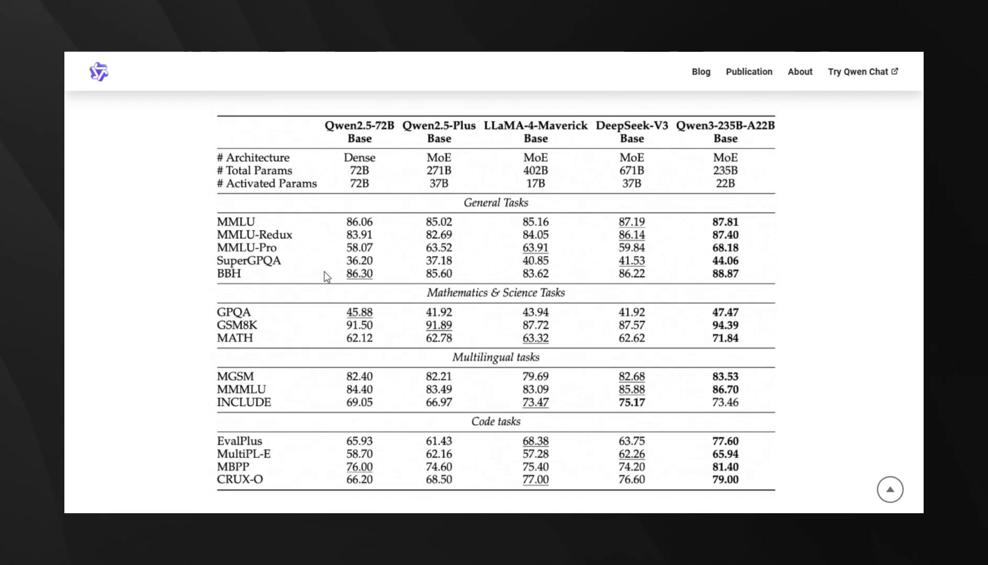
pyautogui.moveTo(187, 323)
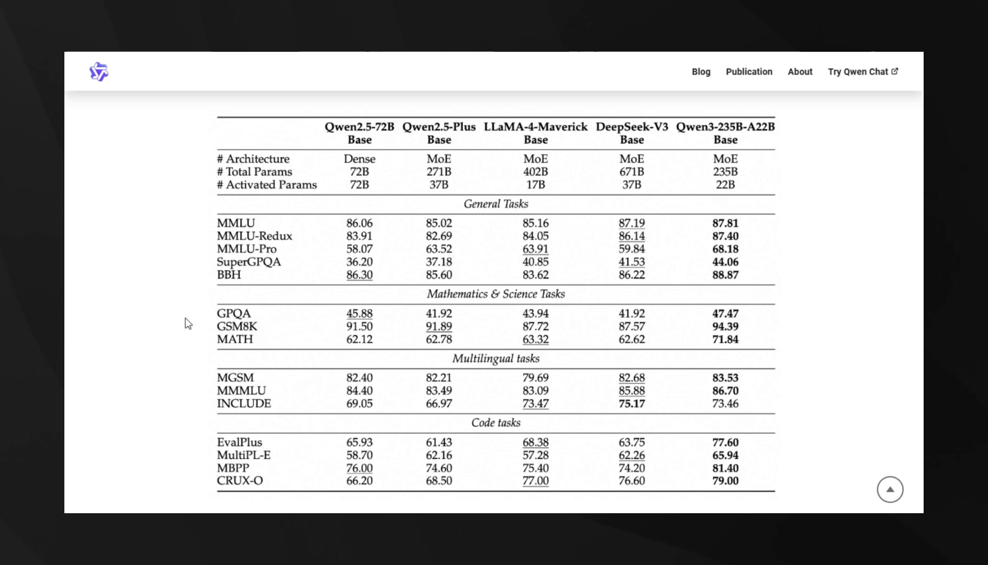
pyautogui.scroll(-3)
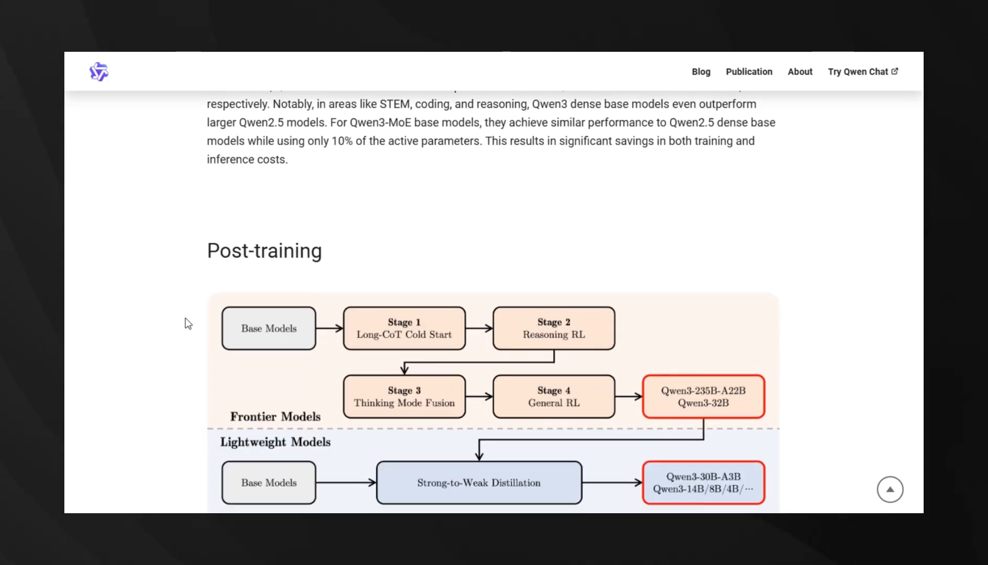
pyautogui.scroll(-3)
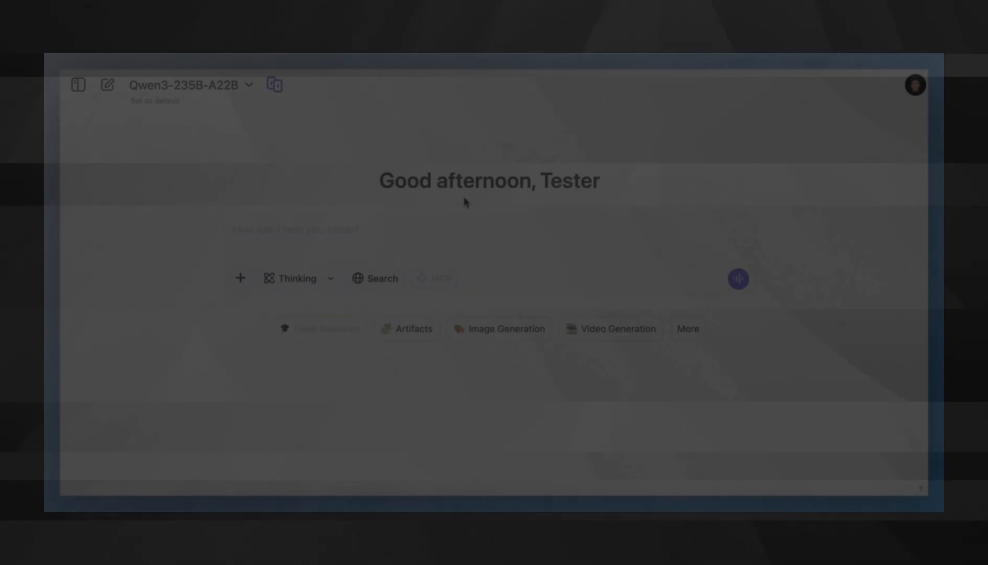
# Set the Thinking budget slider to its maximum of 38,912 tokens.
pyautogui.click(188, 85)
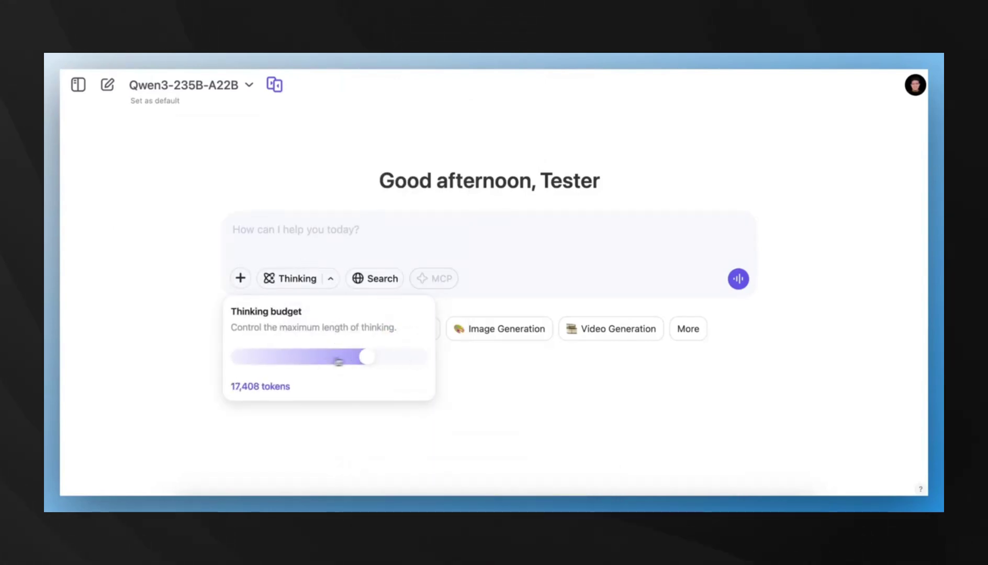
pyautogui.moveTo(365, 357); pyautogui.dragTo(417, 357)
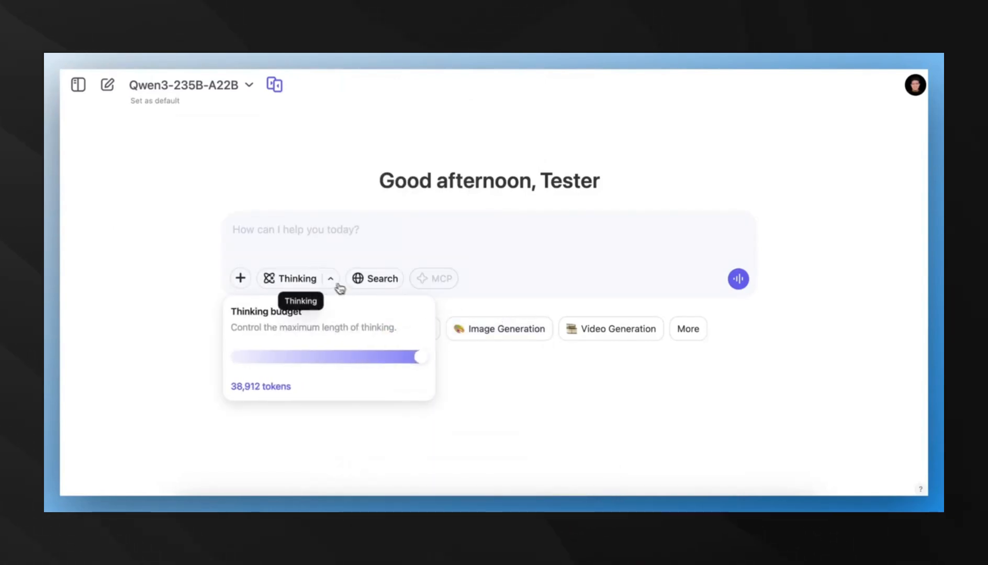